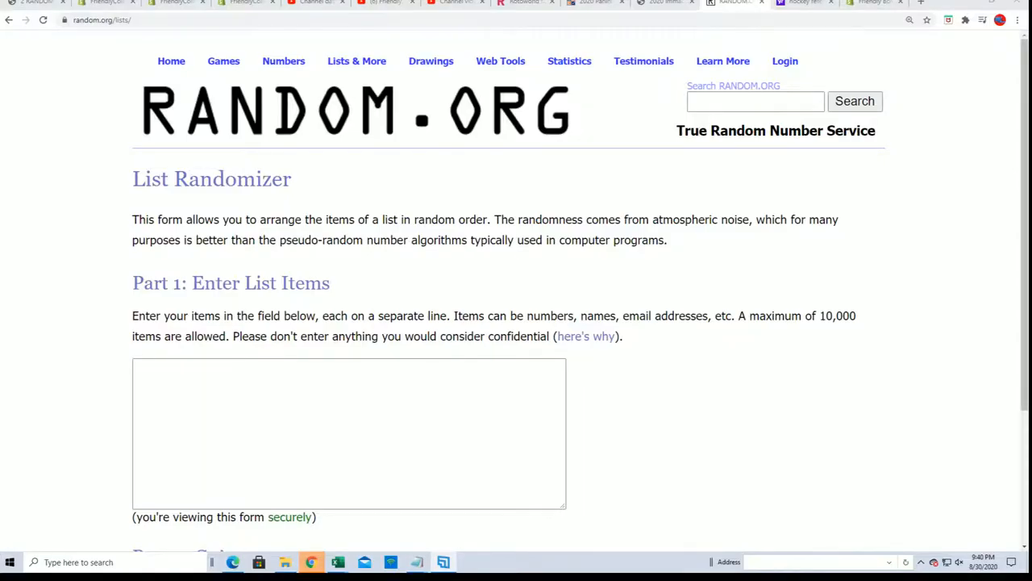
- Copy the 24 owner names from Notepad, randomize them, and reshuffle the list six more times
left_click(339, 561)
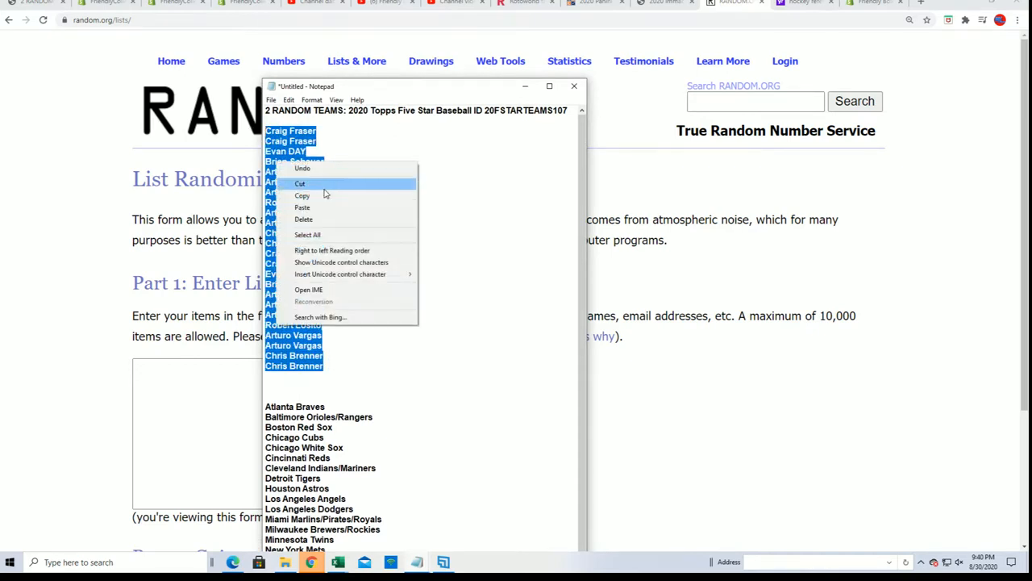
left_click(300, 184)
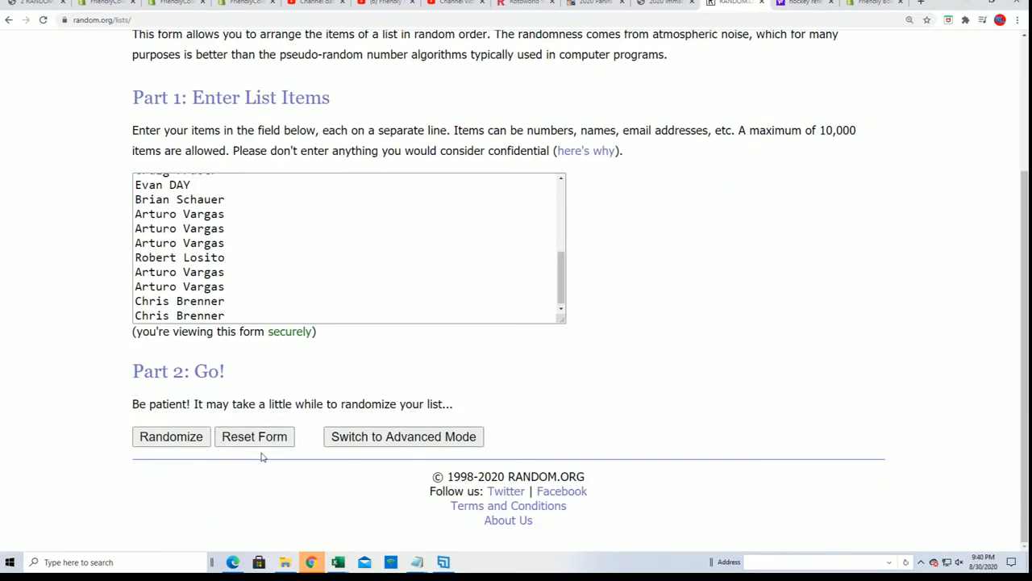
left_click(171, 435)
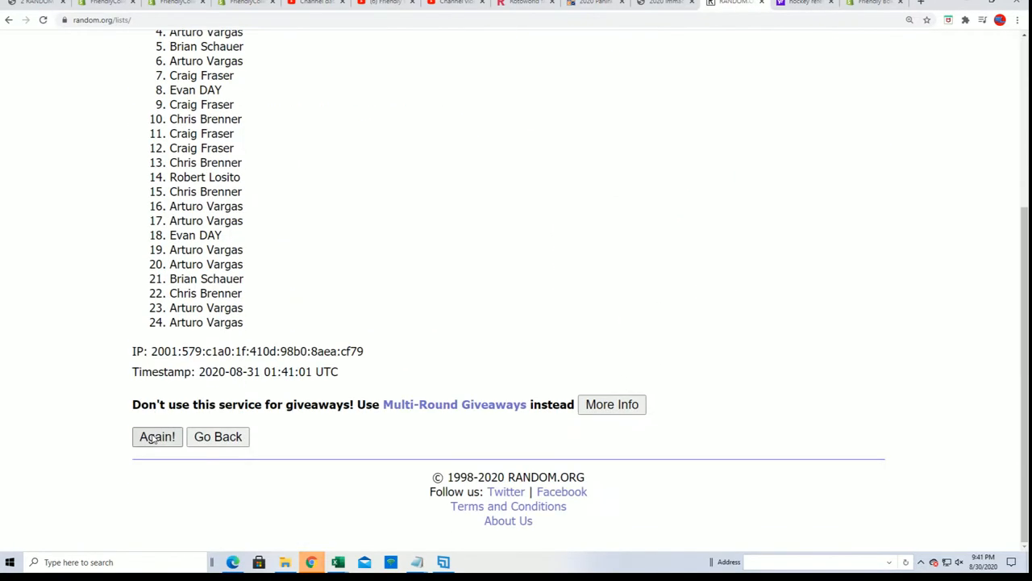
left_click(157, 436)
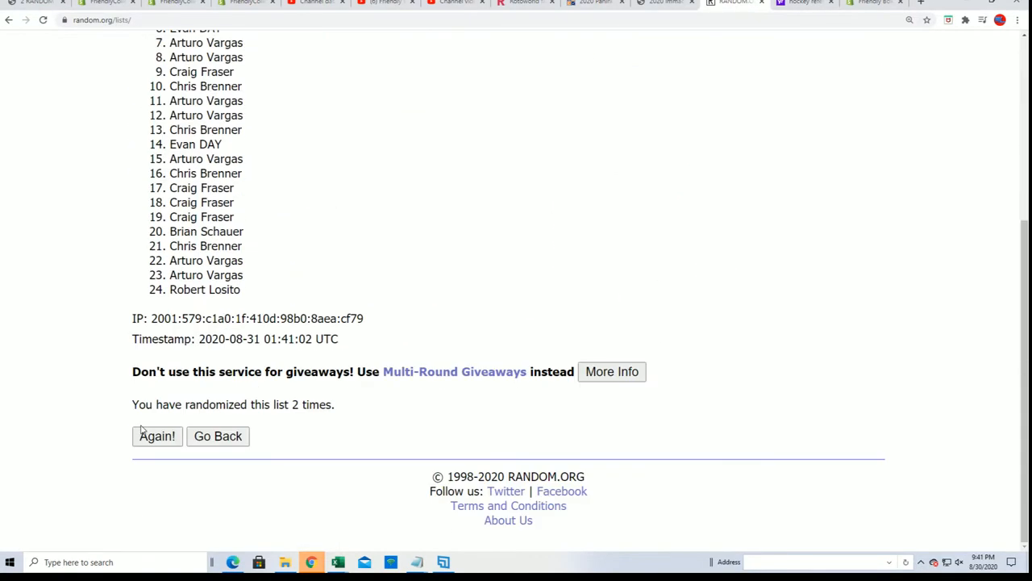
left_click(157, 435)
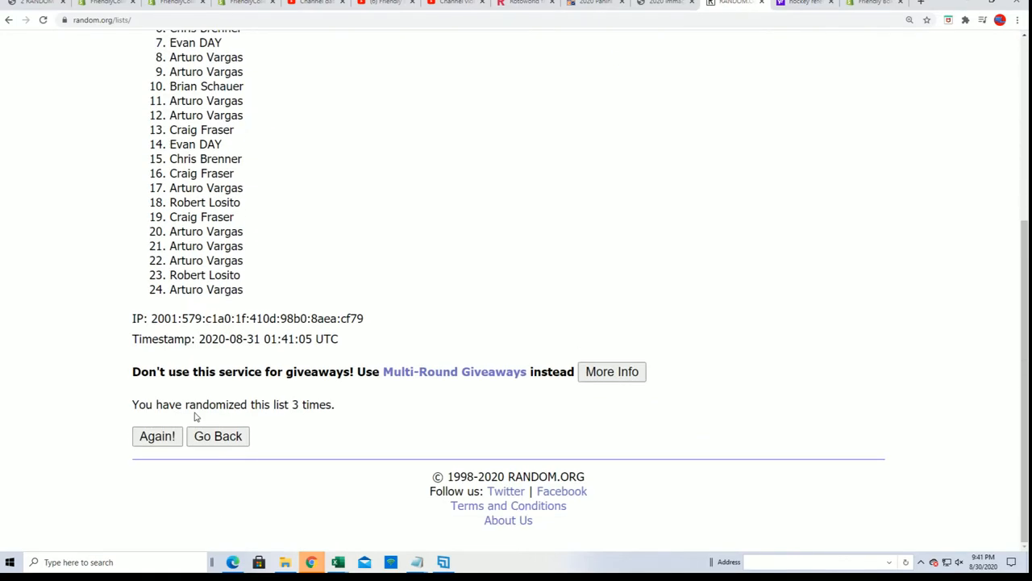
left_click(156, 435)
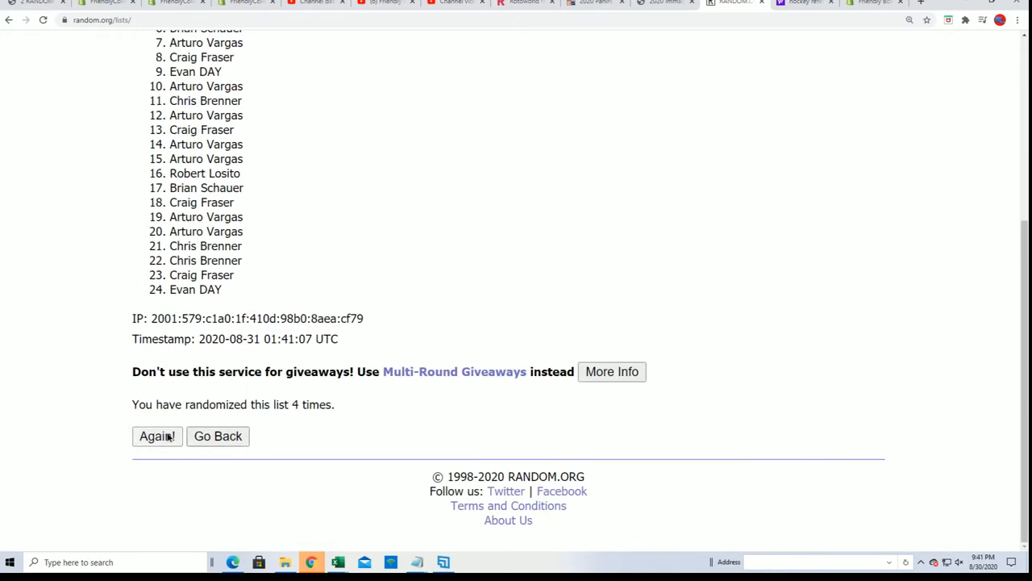
left_click(156, 436)
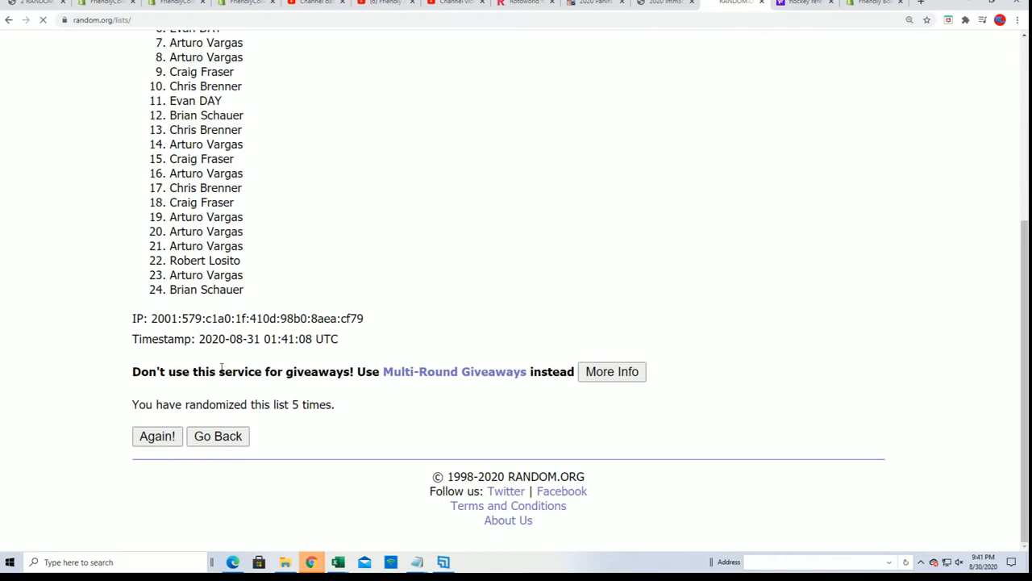
left_click(156, 435)
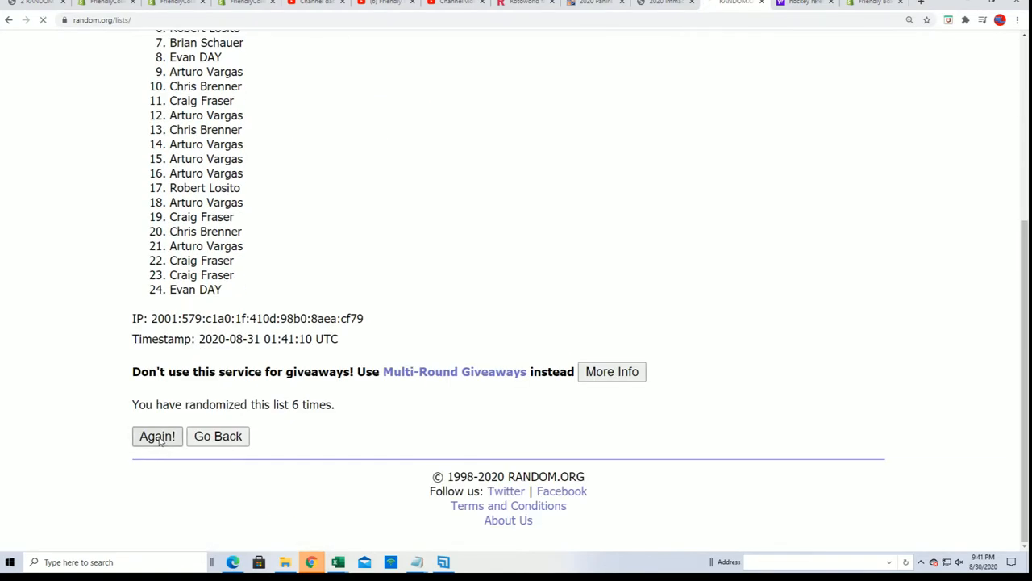
left_click(156, 435)
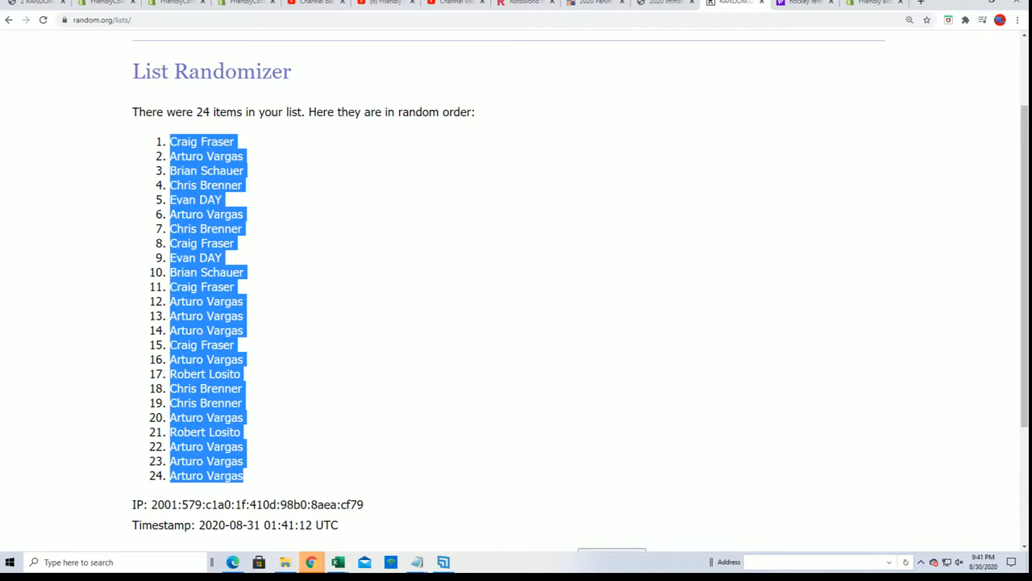
- Paste the shuffled owner names as plain text into A2 under OWNER NAMES, then return to random.org
left_click(338, 561)
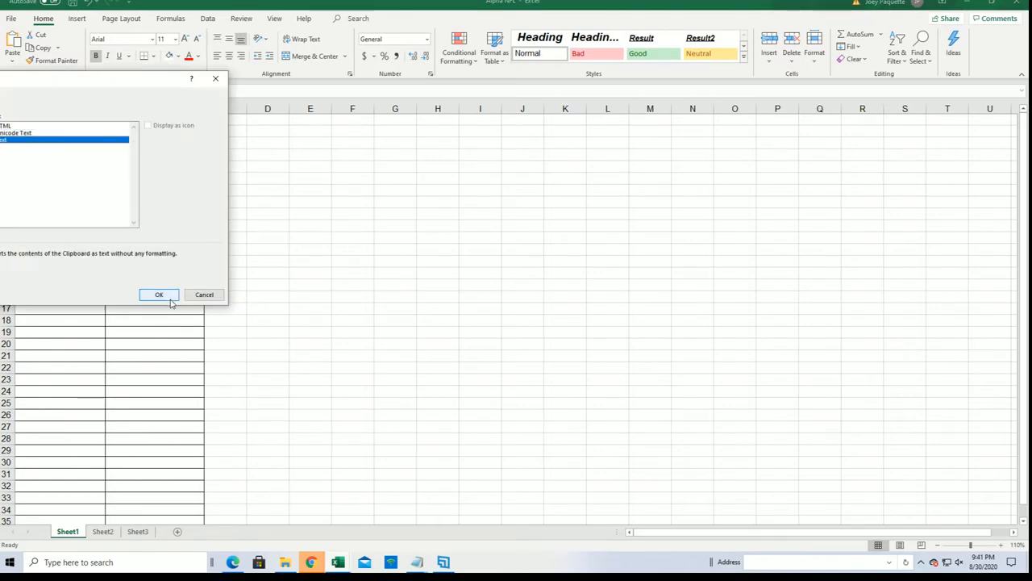
left_click(158, 293)
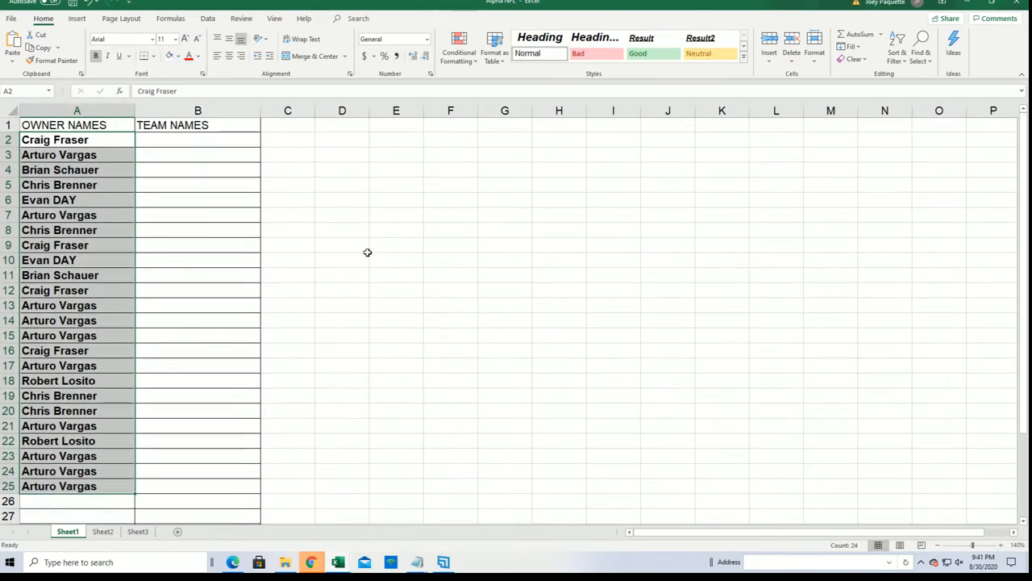
left_click(197, 139)
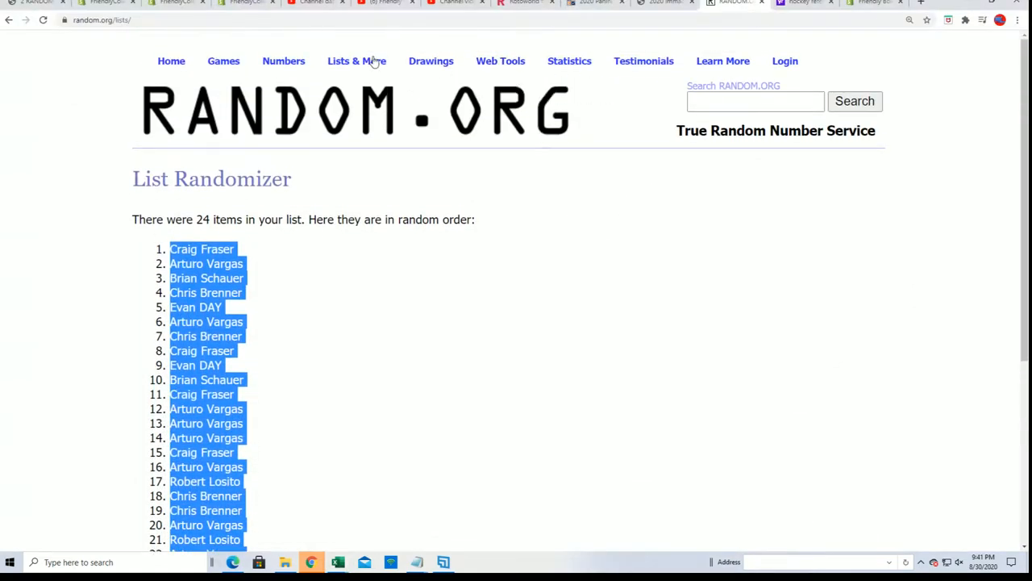
- Start a fresh List Randomizer, randomize the football team names from Notepad, and begin a new form for baseball teams
left_click(356, 62)
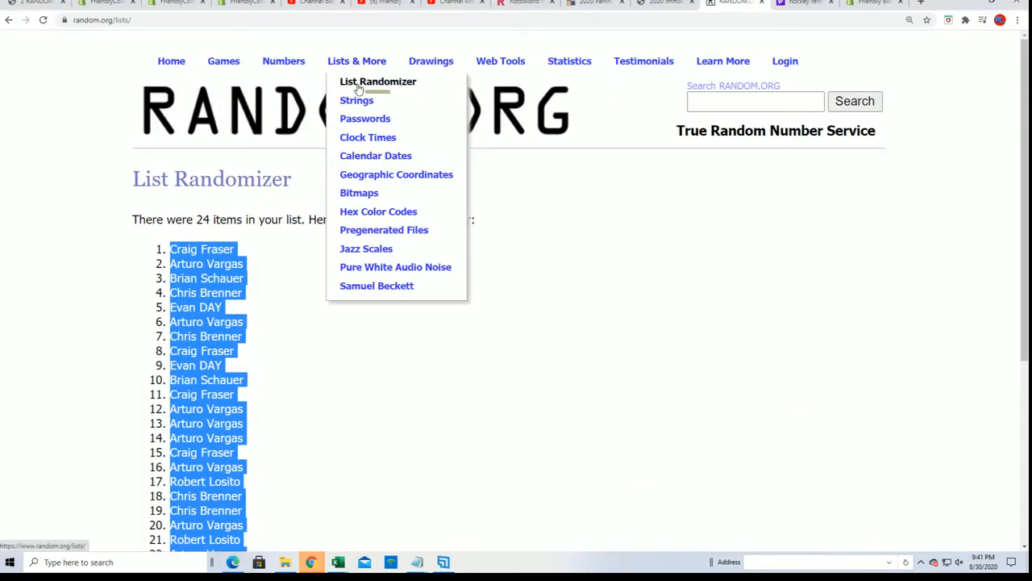
left_click(377, 81)
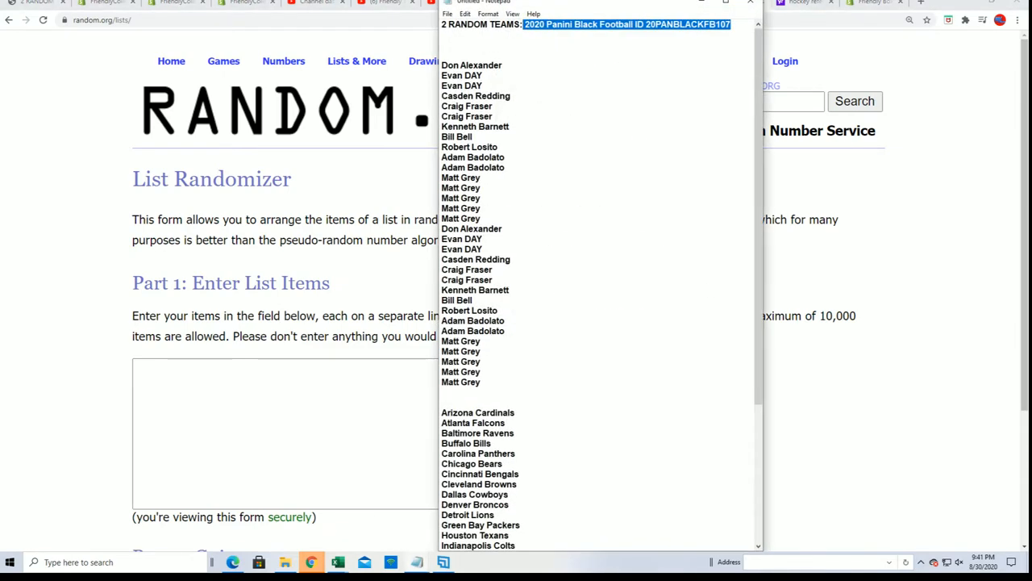
scroll("down", 3)
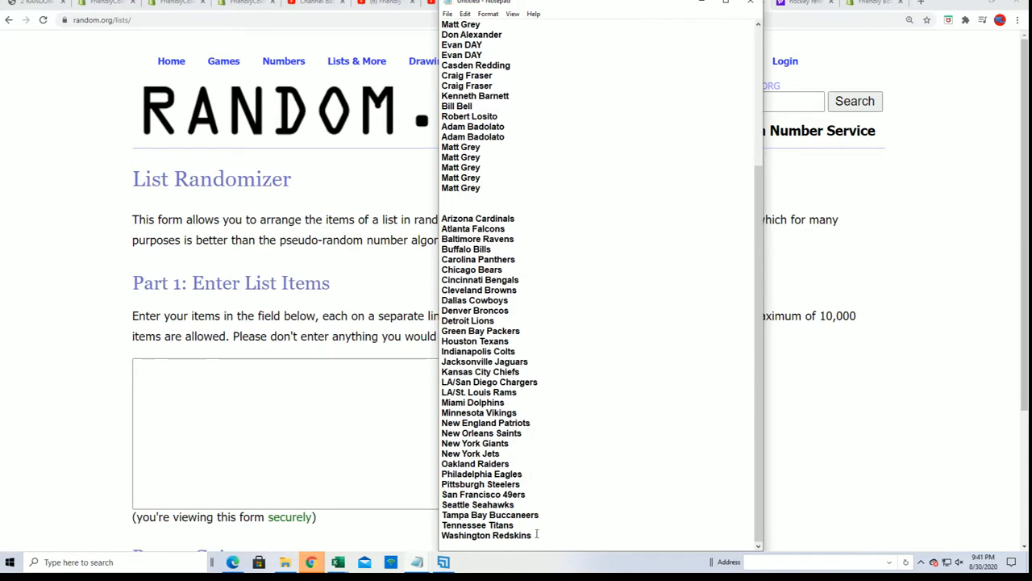
left_click_drag(442, 218, 531, 535)
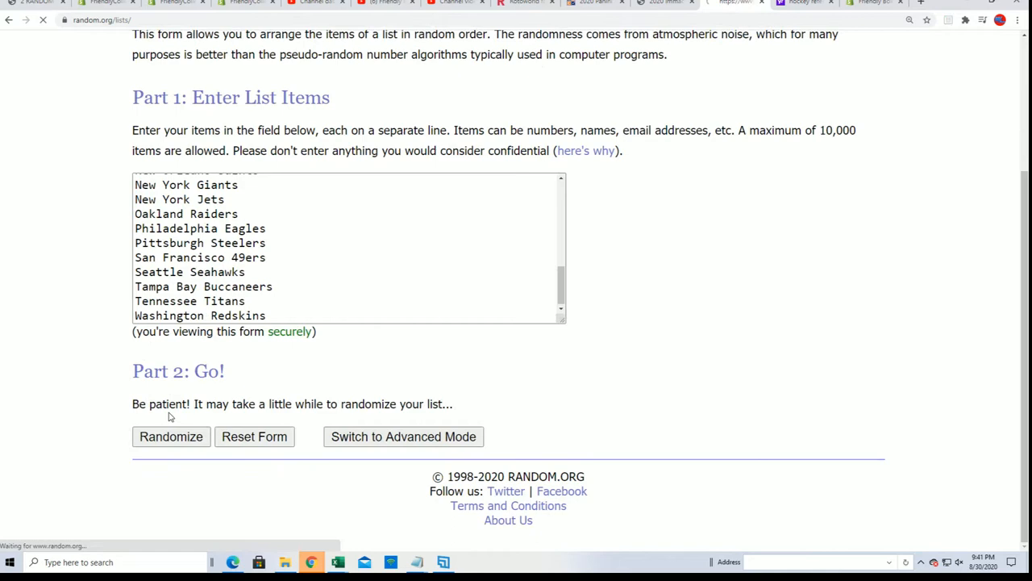
left_click(171, 435)
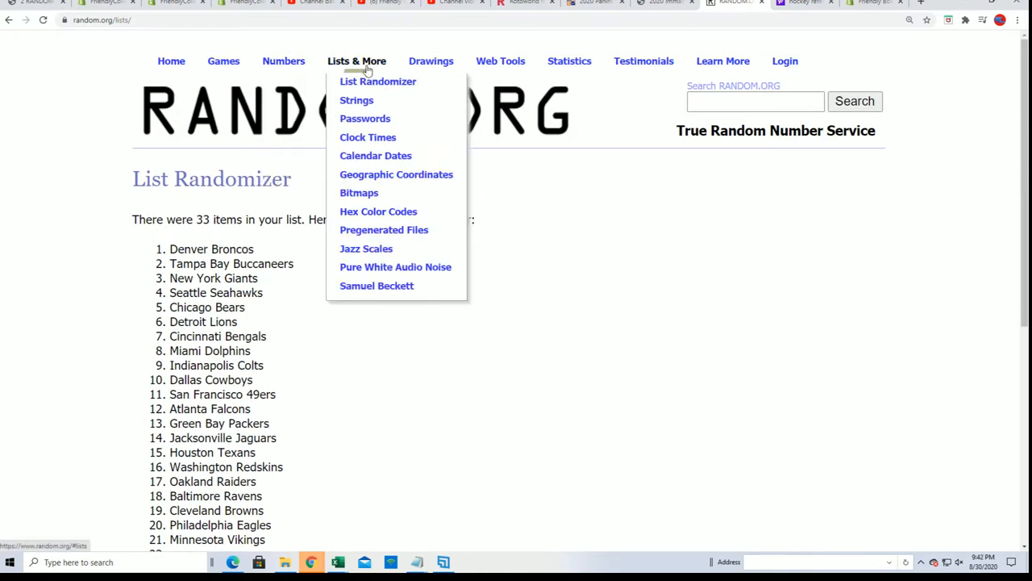
left_click(378, 80)
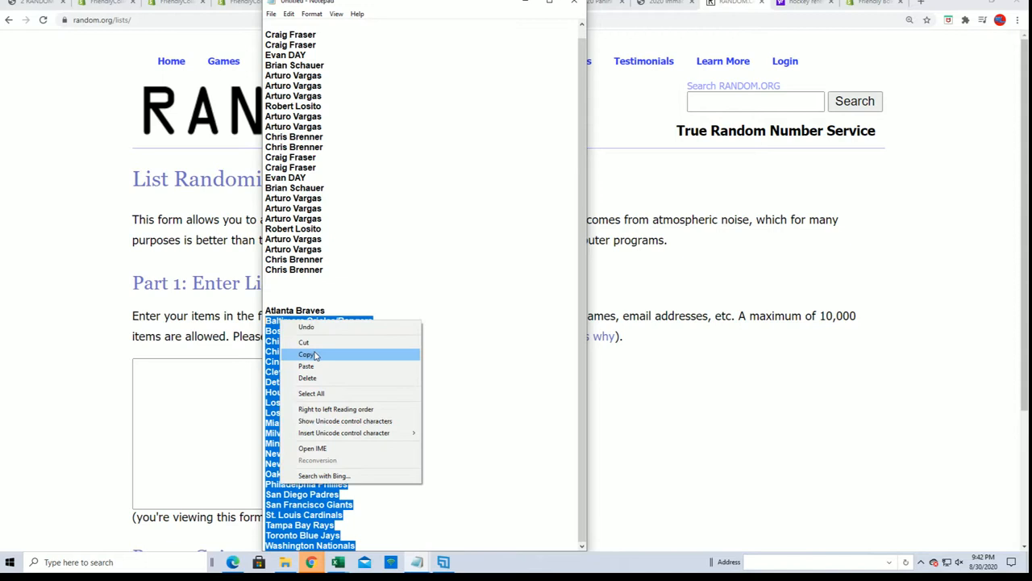
- Copy the 24 baseball team names, randomize them, and reshuffle the list six more times
left_click(307, 355)
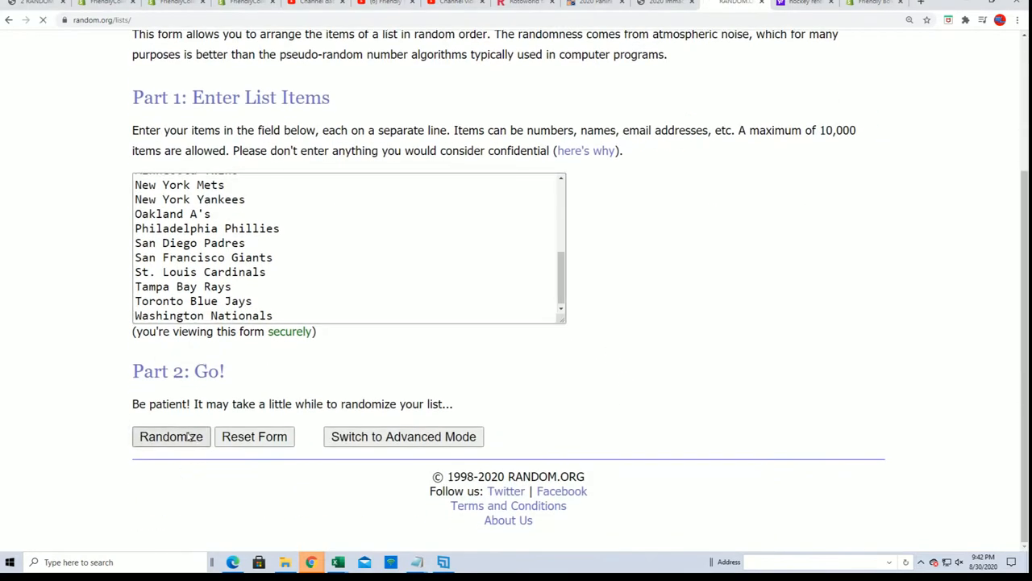
left_click(171, 435)
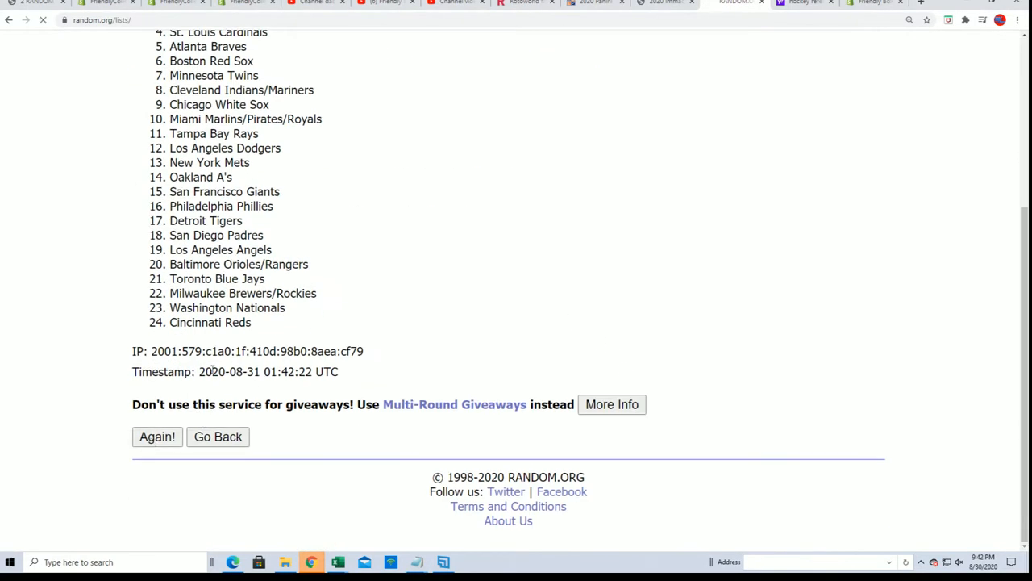
left_click(156, 435)
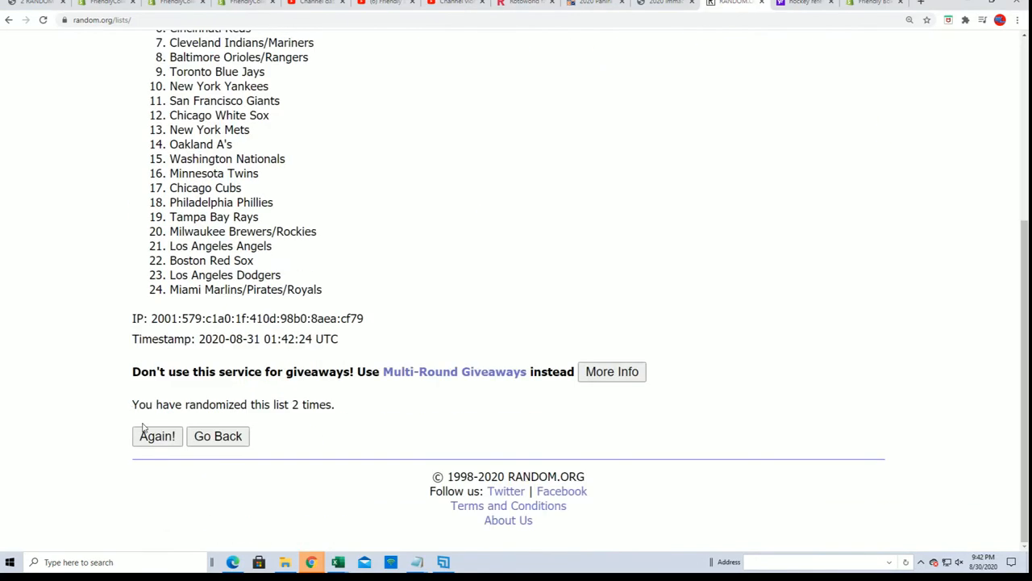
left_click(156, 435)
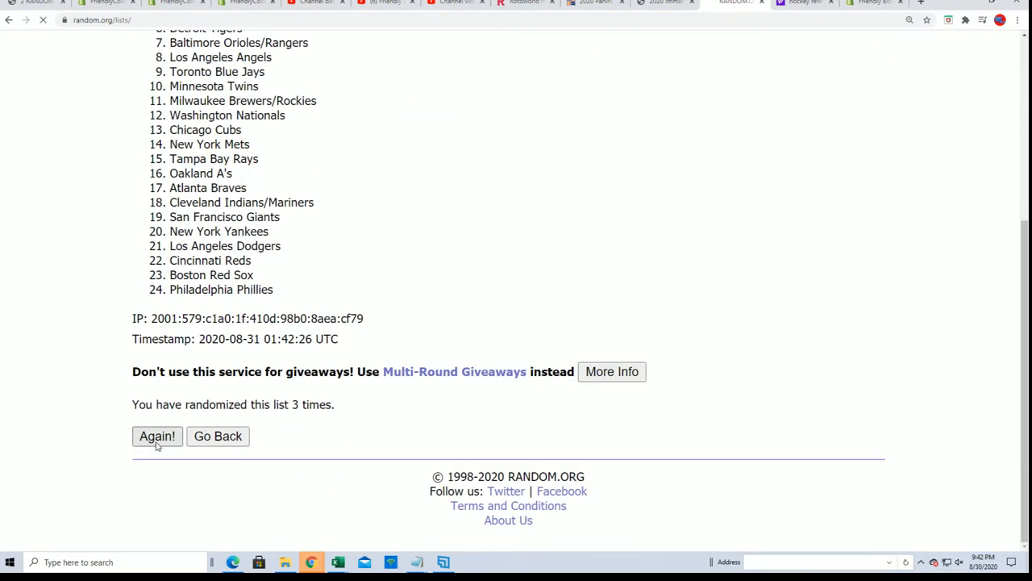
left_click(157, 435)
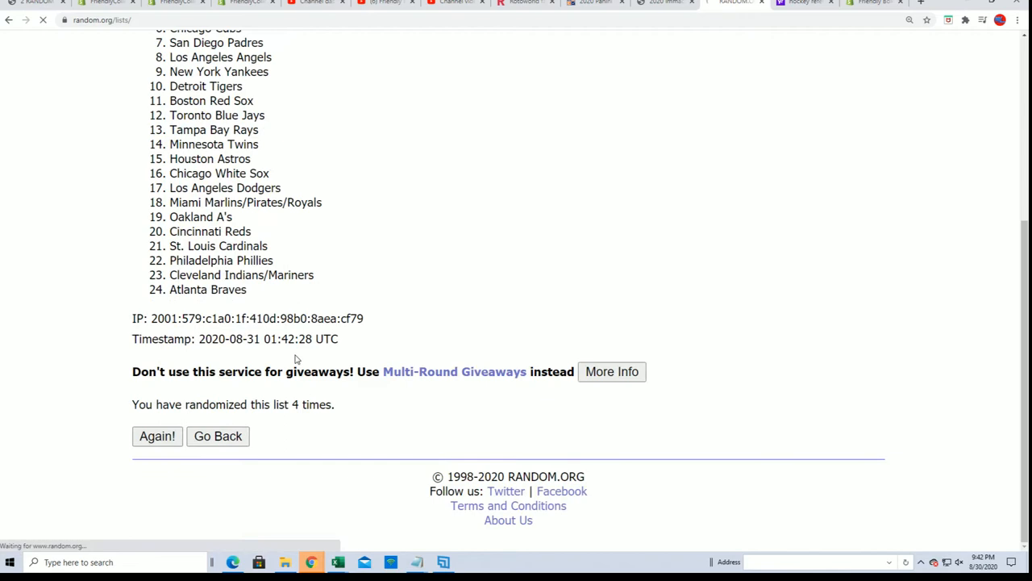
left_click(157, 435)
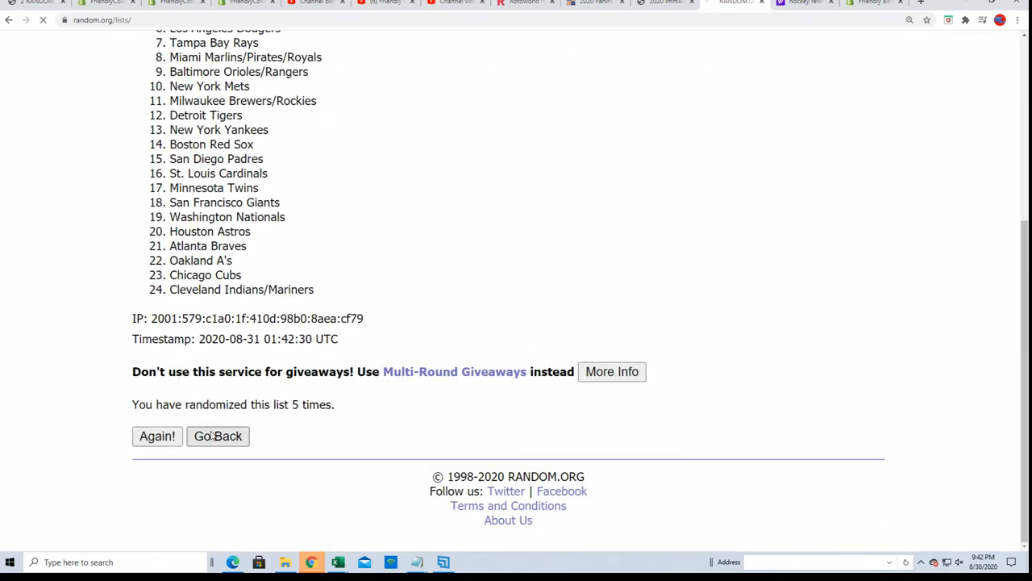
left_click(156, 435)
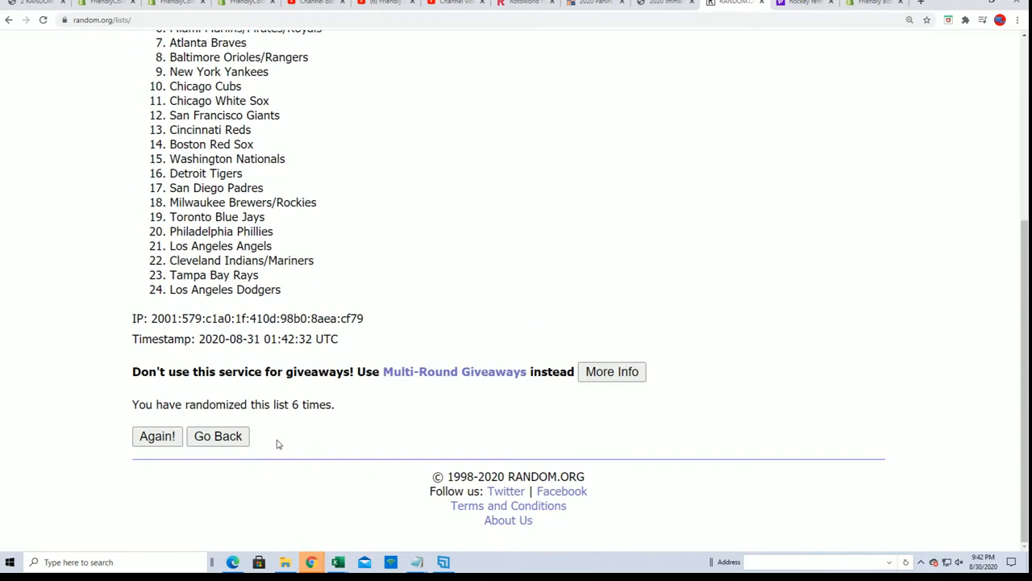
left_click(156, 435)
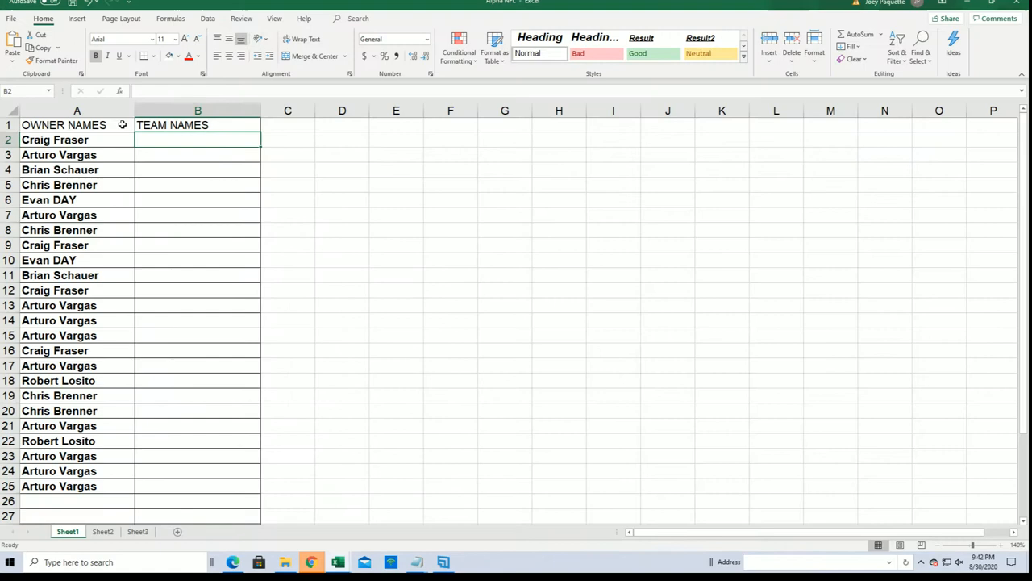
- Paste the shuffled team names into cell B2 as plain text via Paste Special > Text
right_click(197, 139)
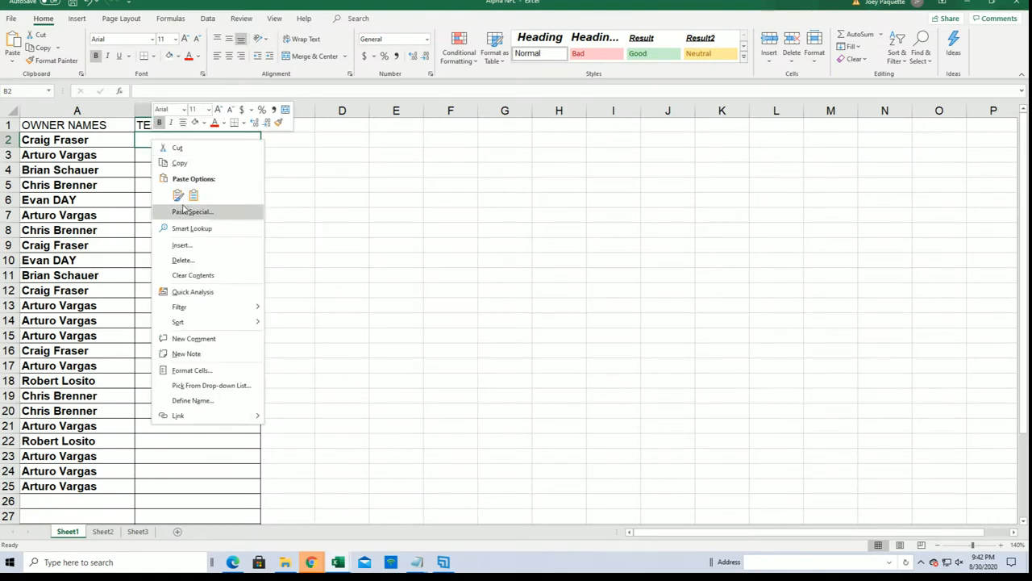
left_click(194, 211)
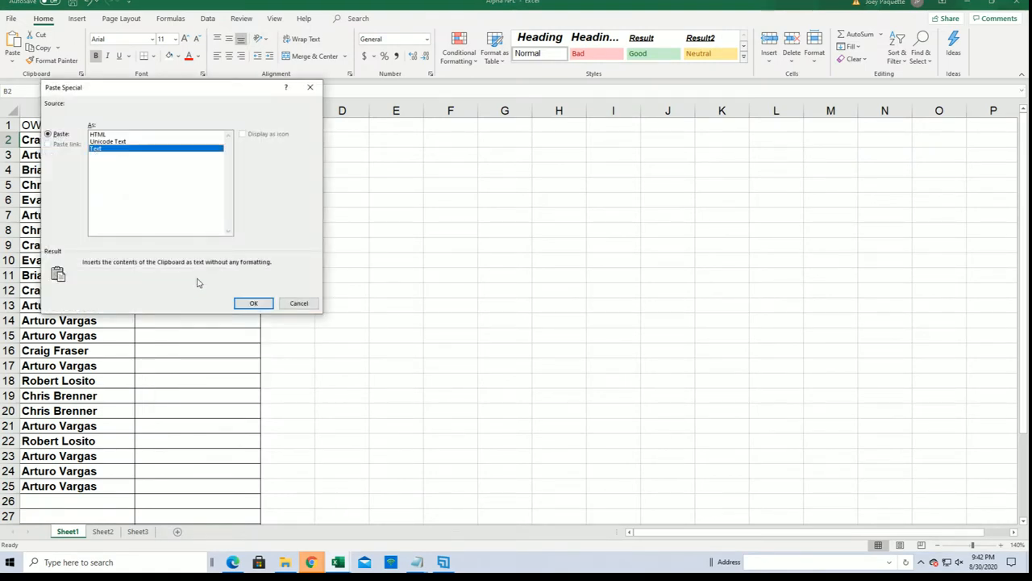
left_click(253, 303)
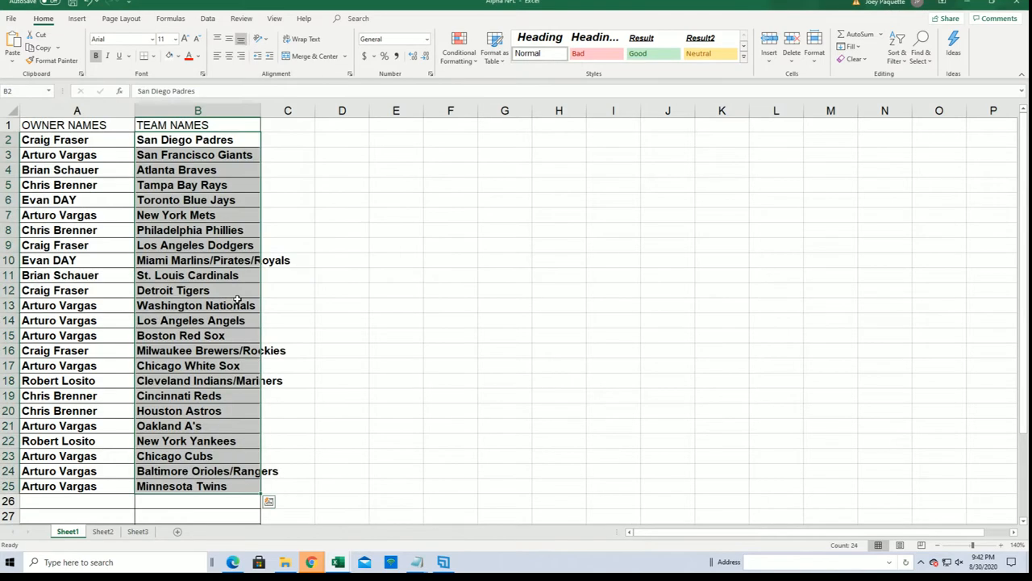
mouse_move(126, 442)
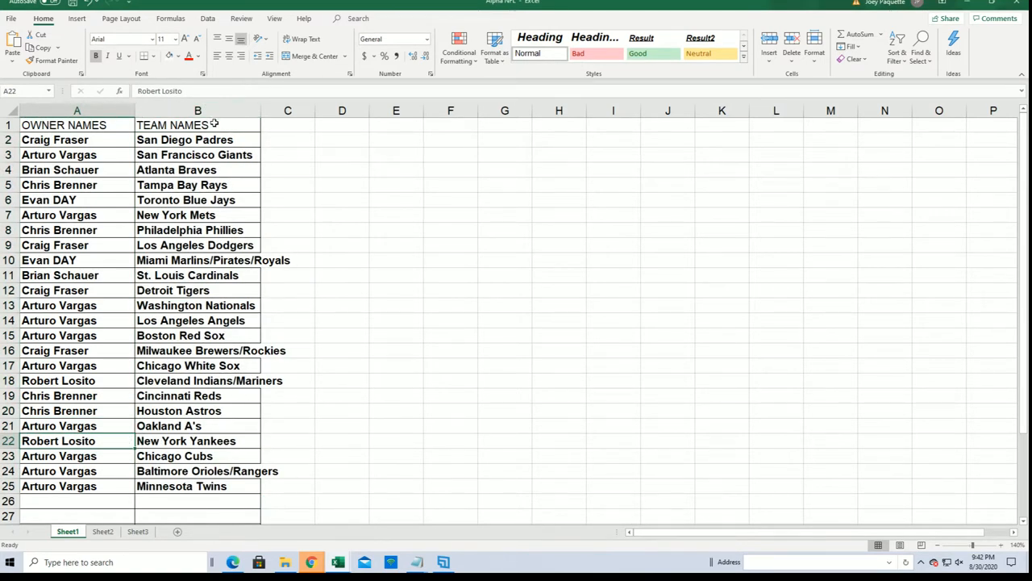
- Autofit column B and sort B2:B25 A to Z, expanding the selection so owners stay with their teams
left_click(196, 110)
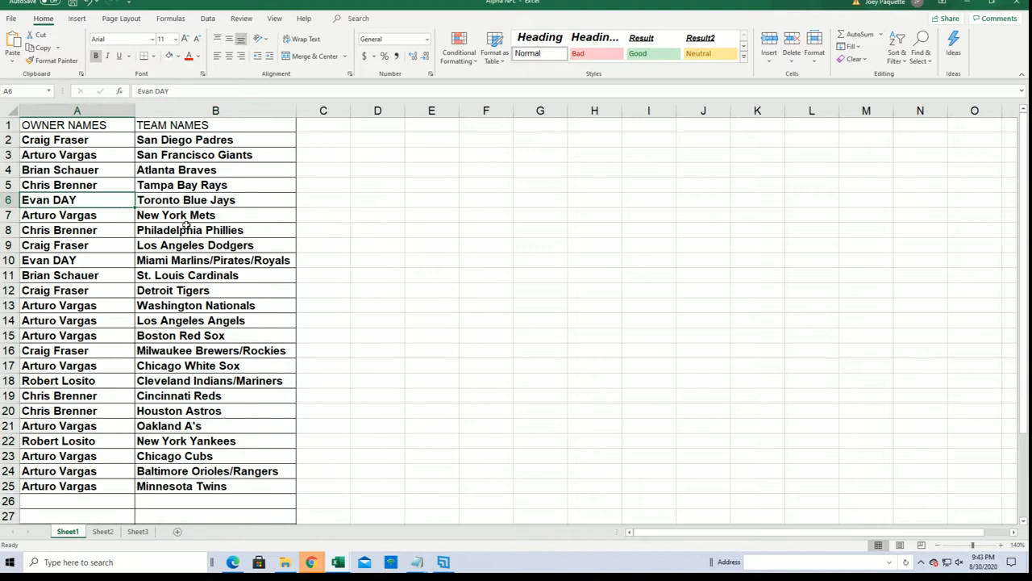
left_click(55, 245)
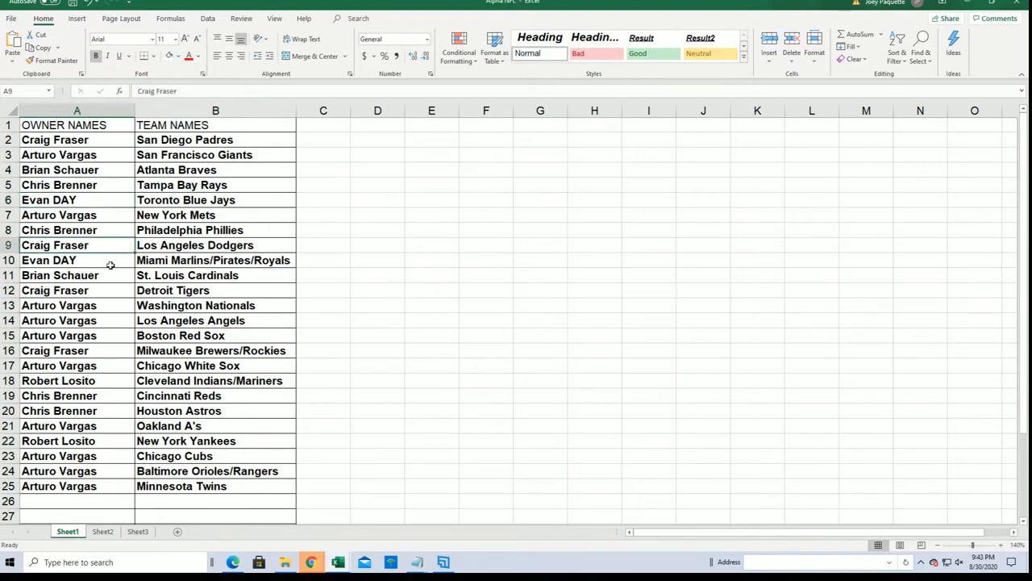
mouse_move(125, 357)
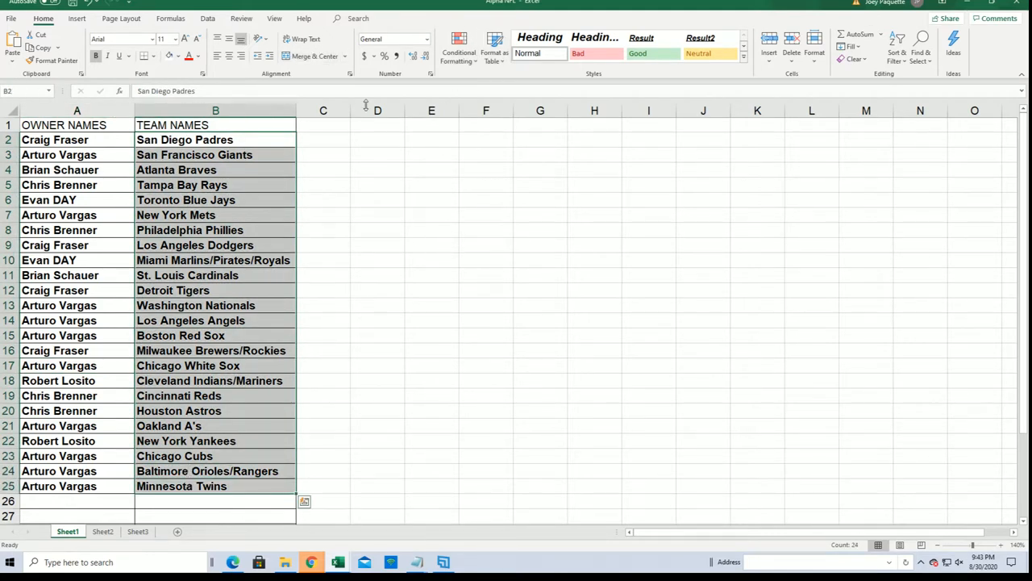
left_click(897, 45)
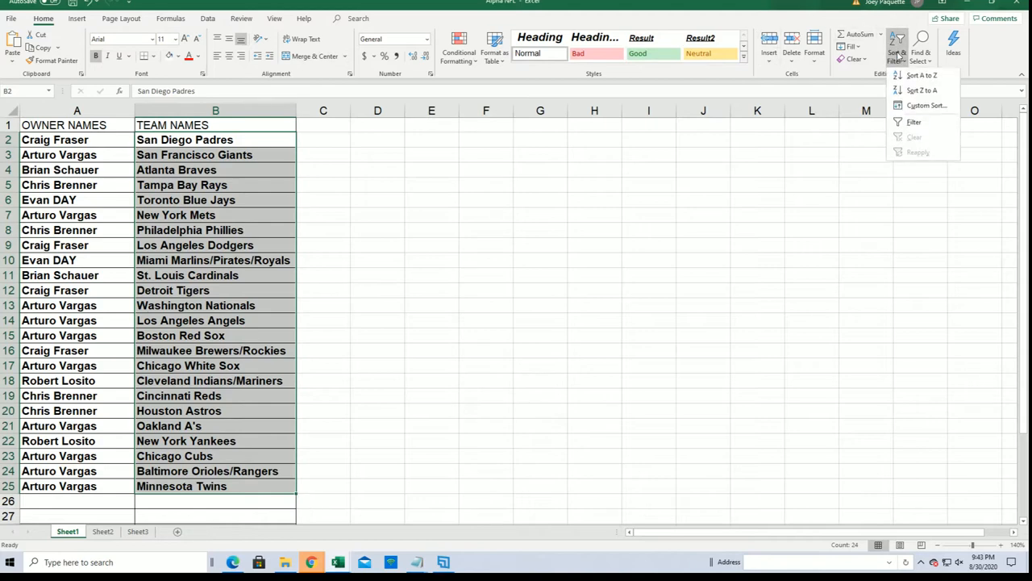
left_click(923, 76)
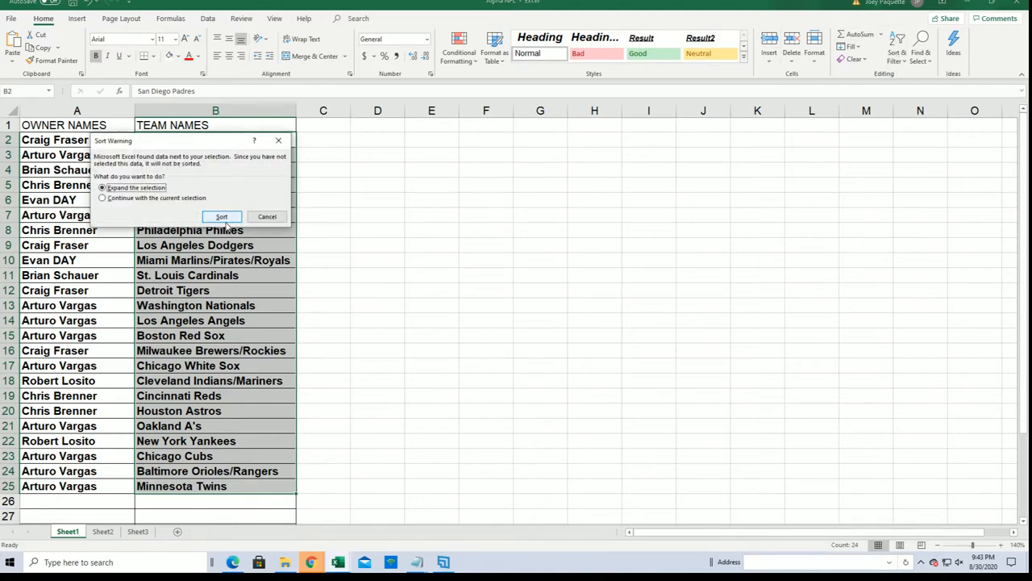
left_click(221, 216)
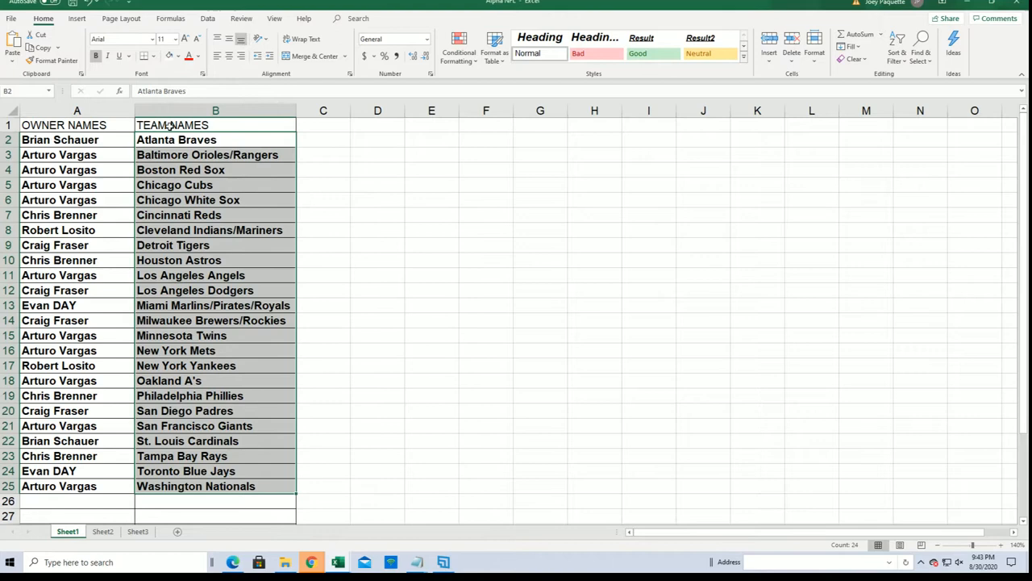